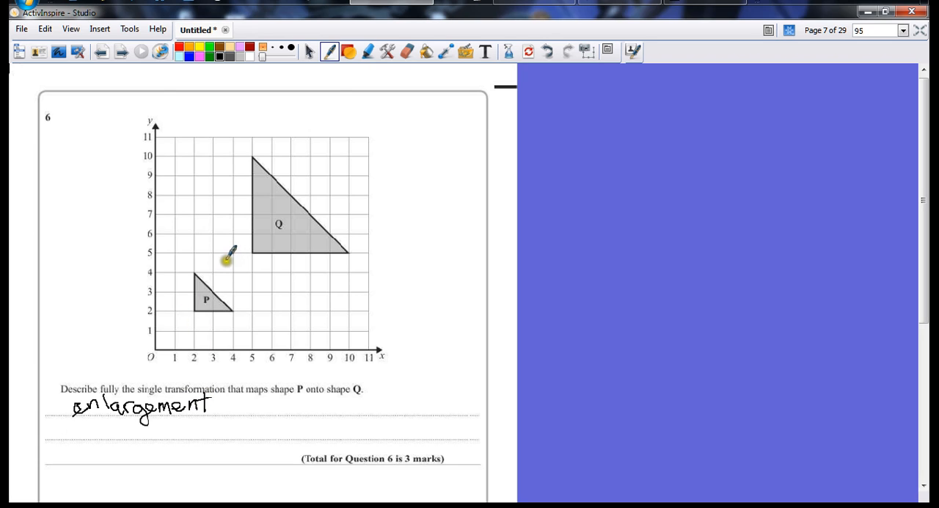
mouse_move(242, 282)
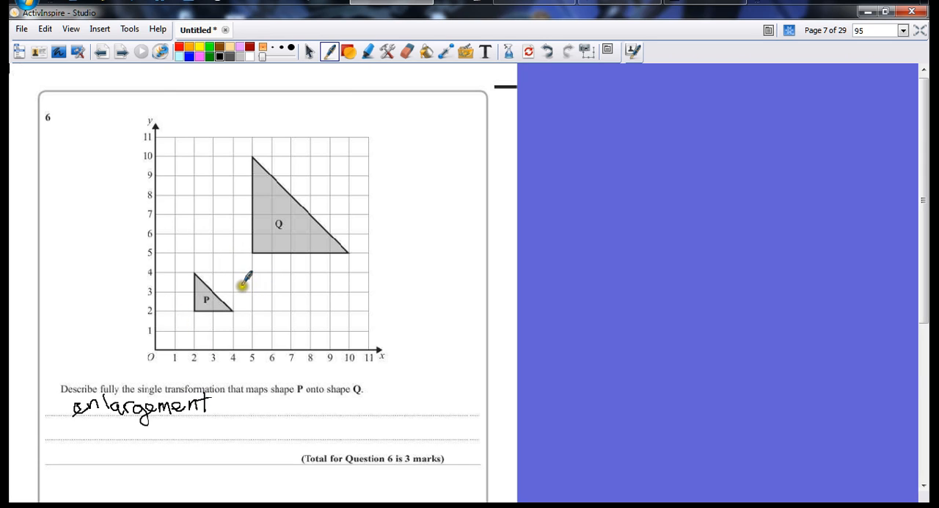
mouse_move(262, 236)
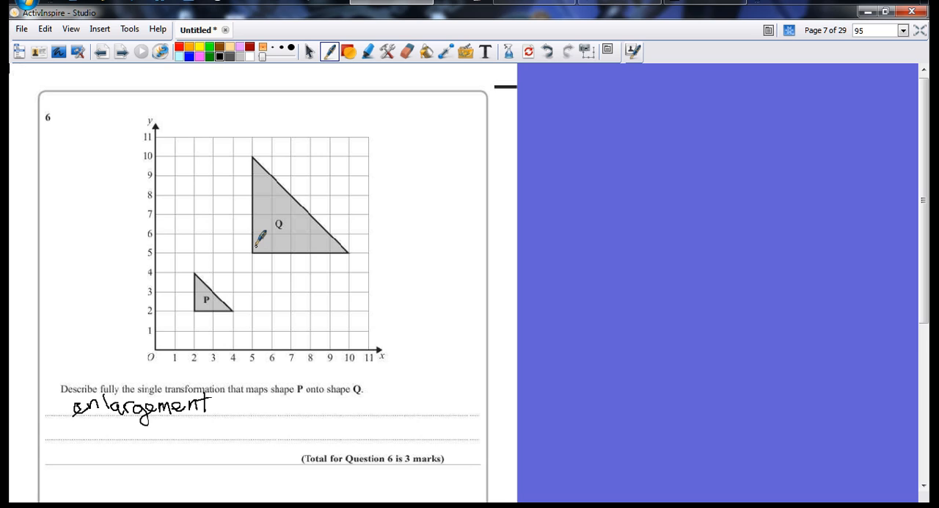
mouse_move(91, 426)
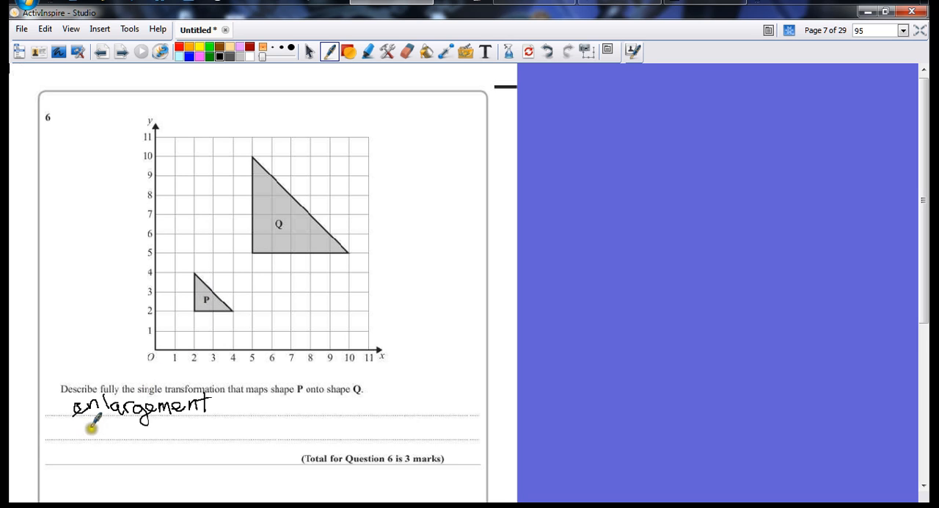
mouse_move(238, 320)
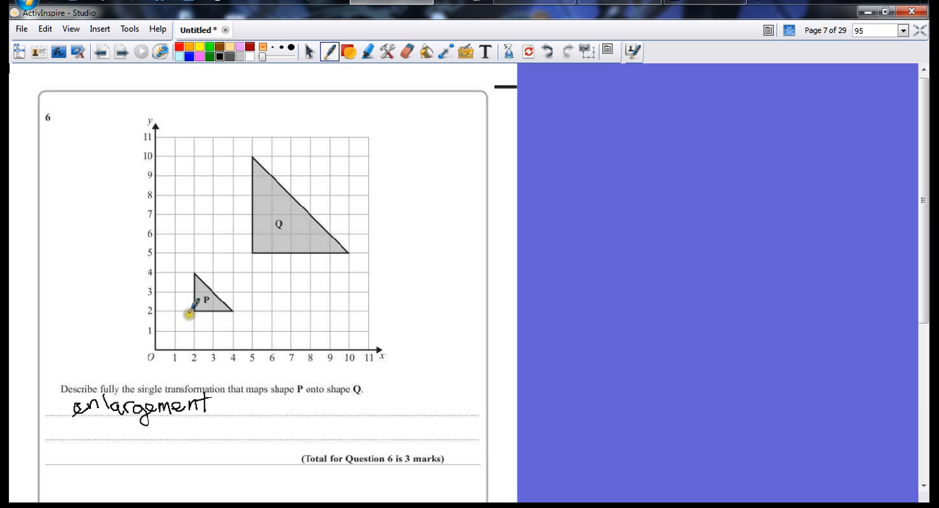
mouse_move(292, 250)
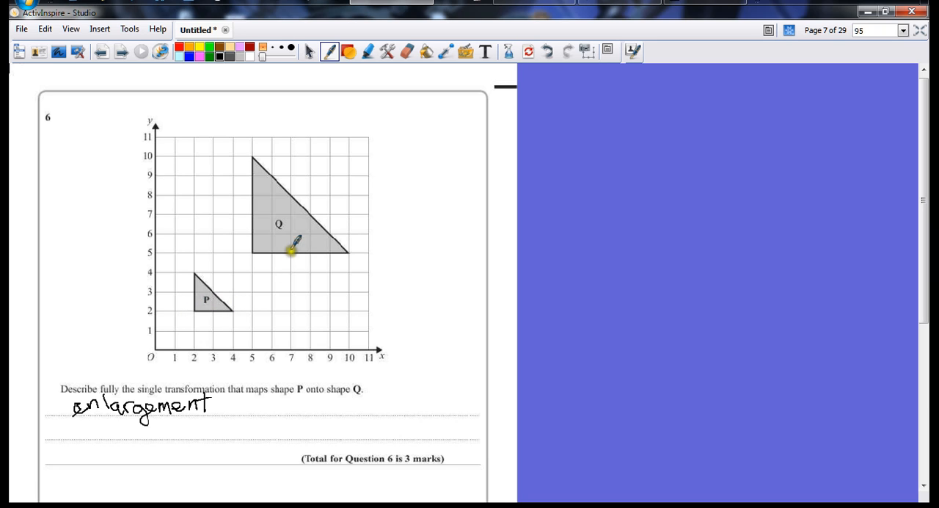
mouse_move(242, 388)
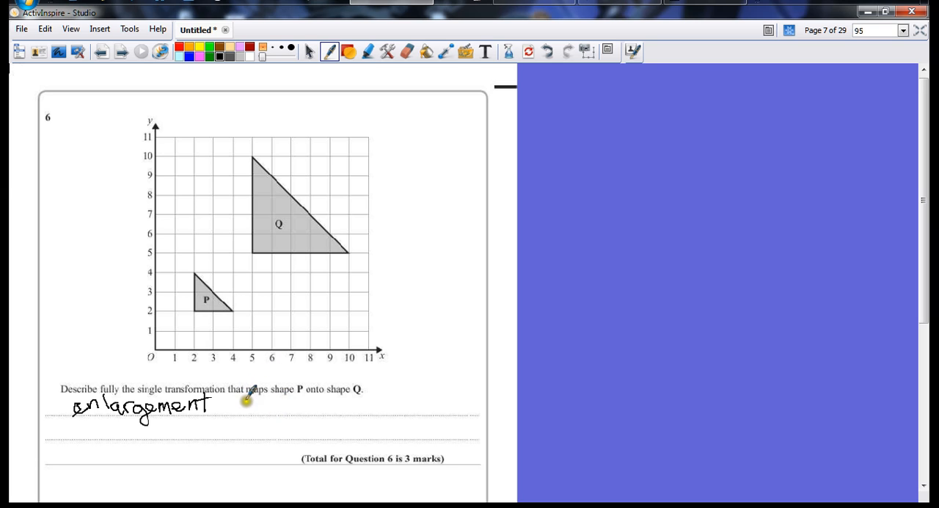
mouse_move(247, 406)
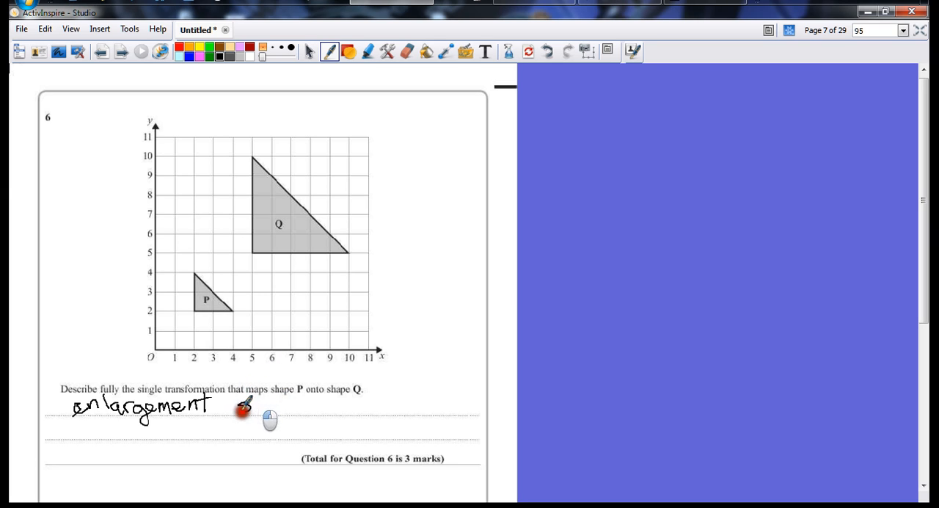
Handwrite 'scale factor 2½' after 'enlargement' on the question 6 answer line
text(scale factor)
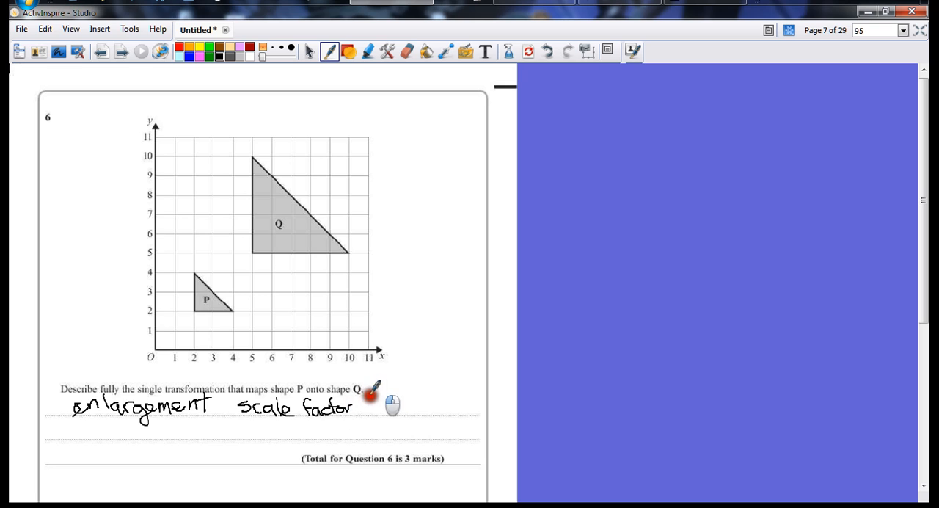
text(2½)
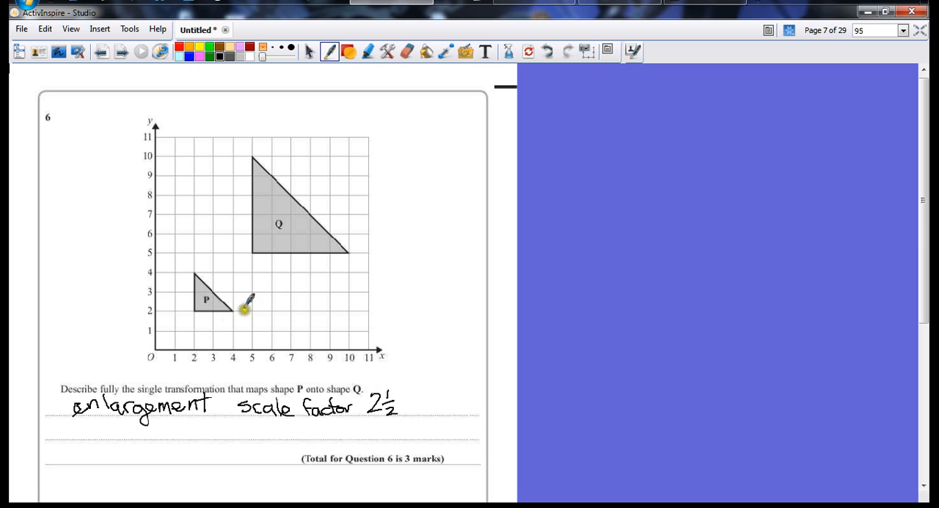
mouse_move(300, 241)
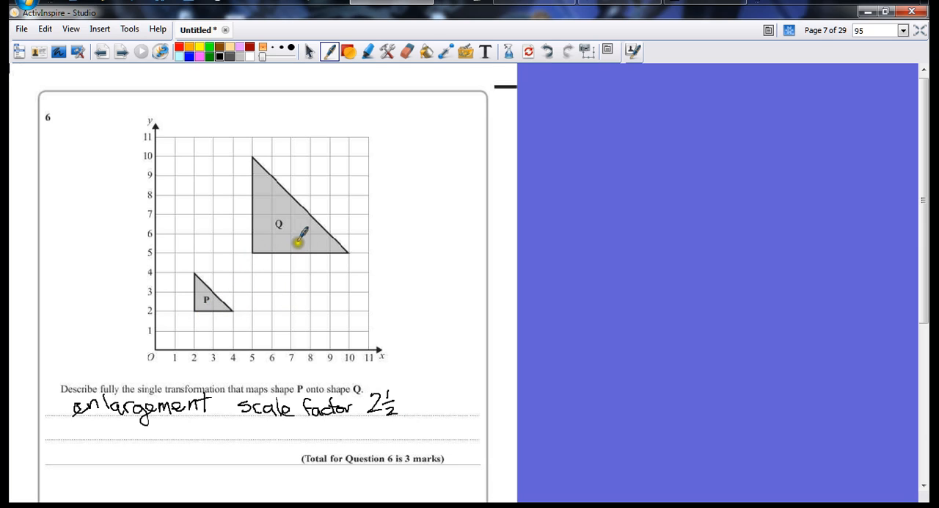
mouse_move(285, 267)
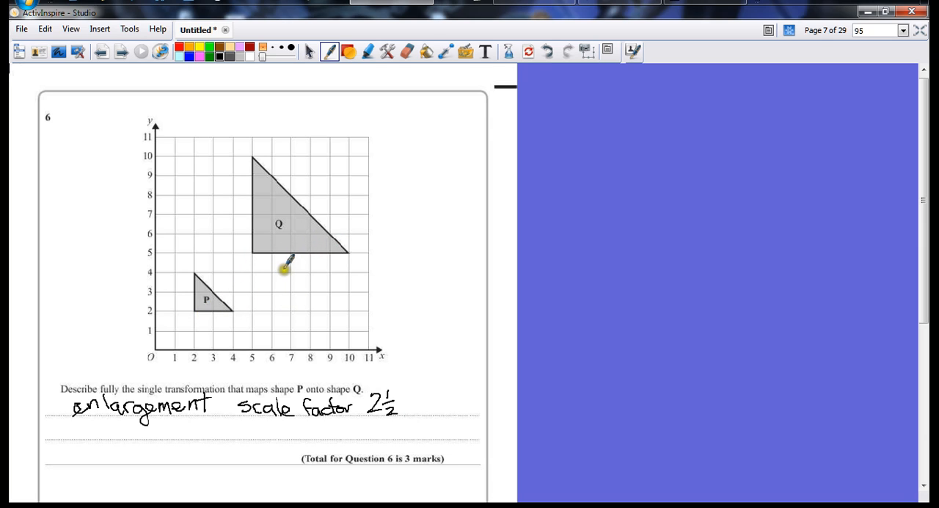
mouse_move(292, 286)
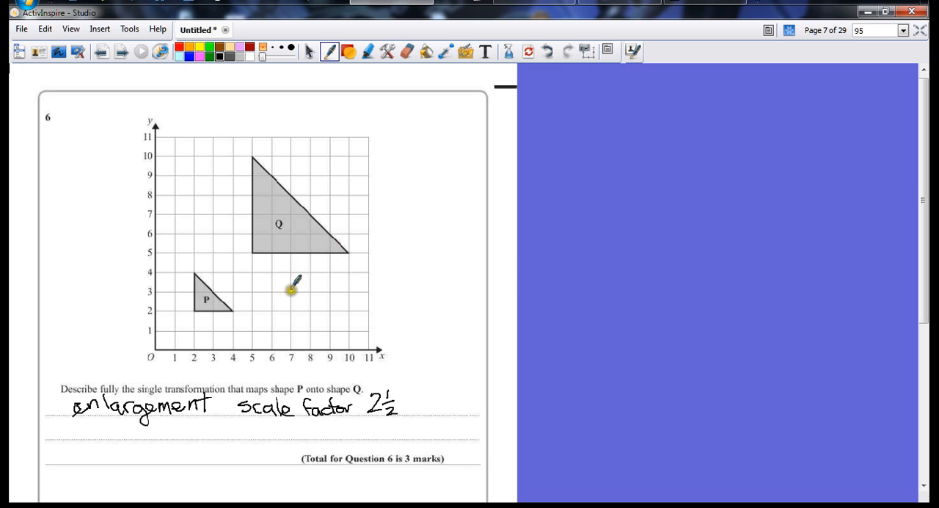
mouse_move(297, 285)
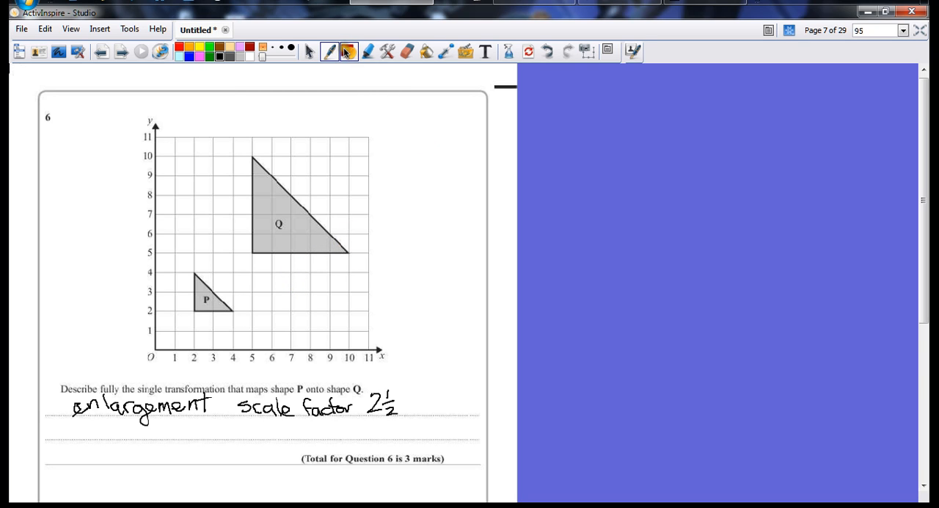
Draw two straight ray lines from Q's top and right corners through P to the origin
click(350, 50)
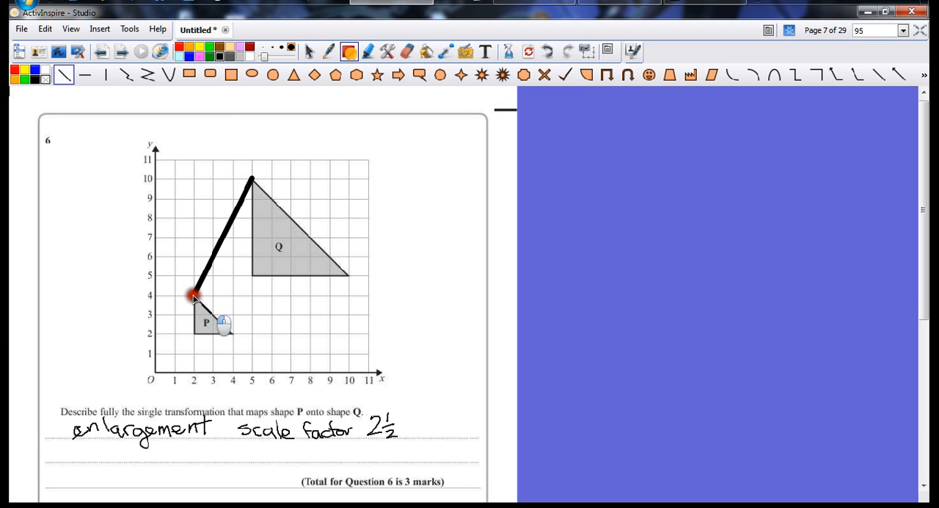
drag(193, 296, 149, 384)
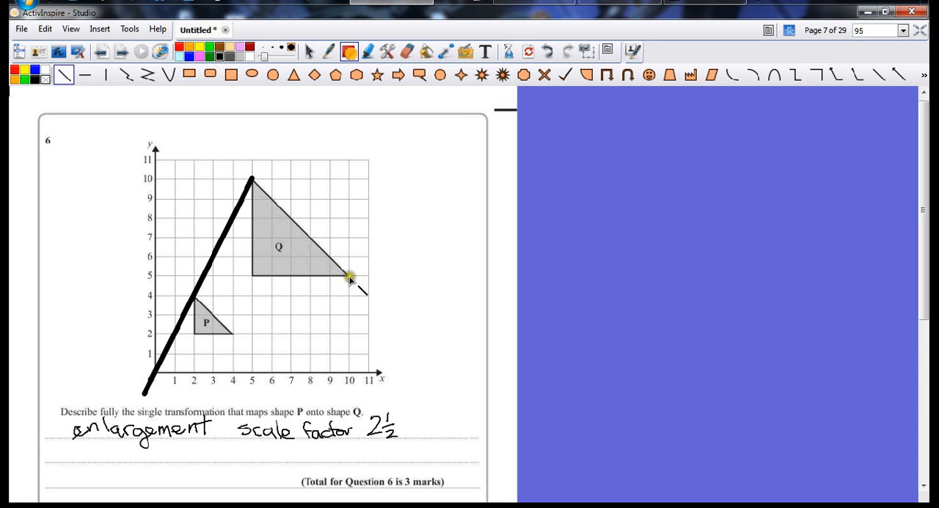
drag(351, 277, 233, 335)
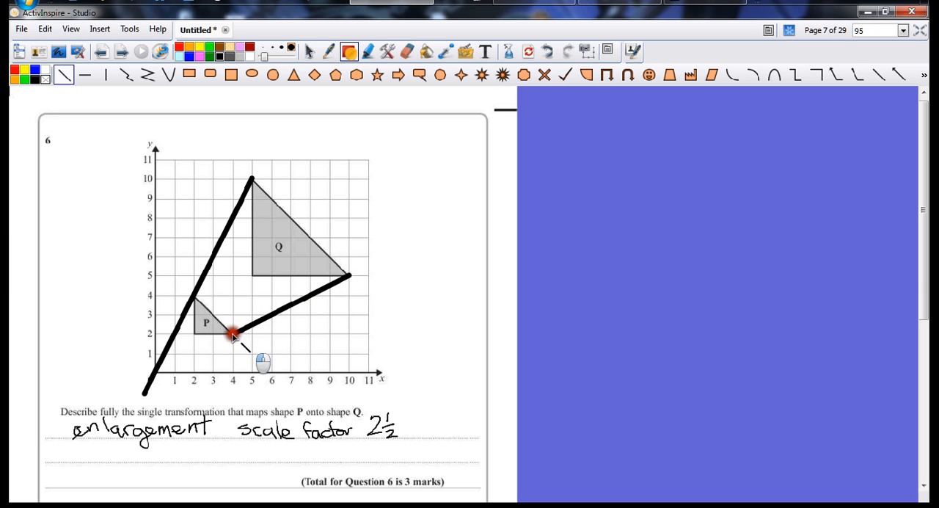
drag(231, 335, 121, 389)
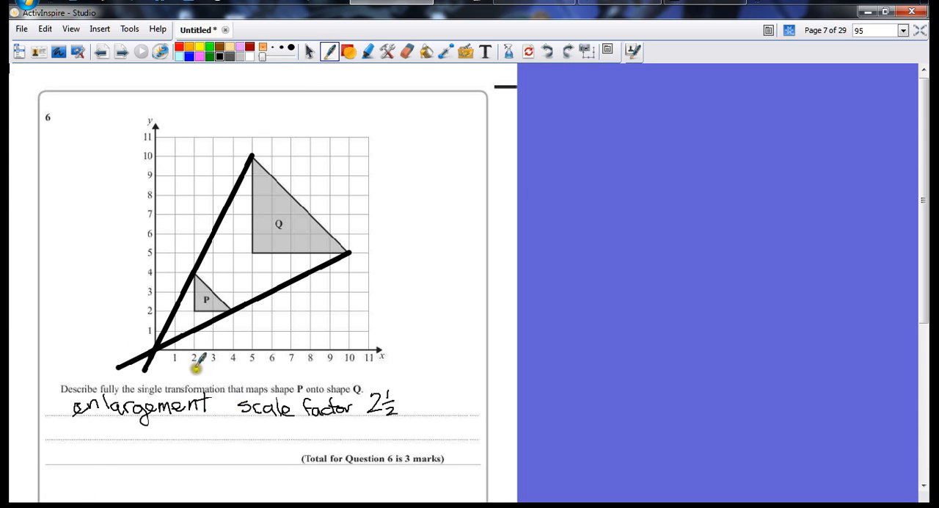
mouse_move(248, 424)
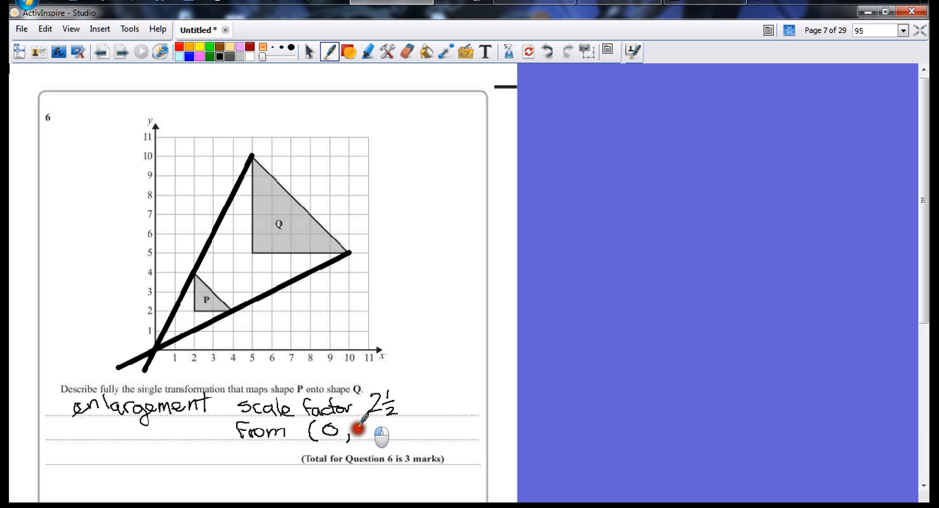
Handwrite 'from (0,0)' on the second answer line beneath 'scale factor 2½'
drag(360, 428, 382, 433)
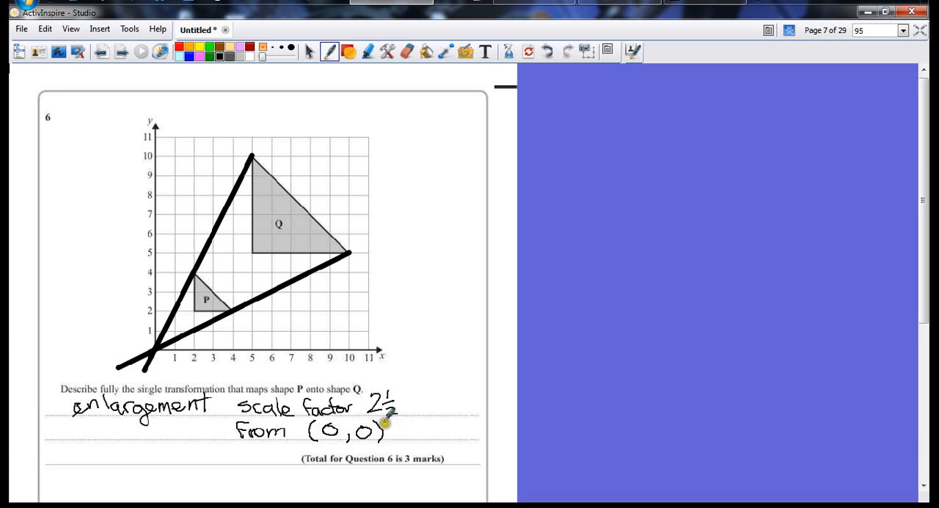